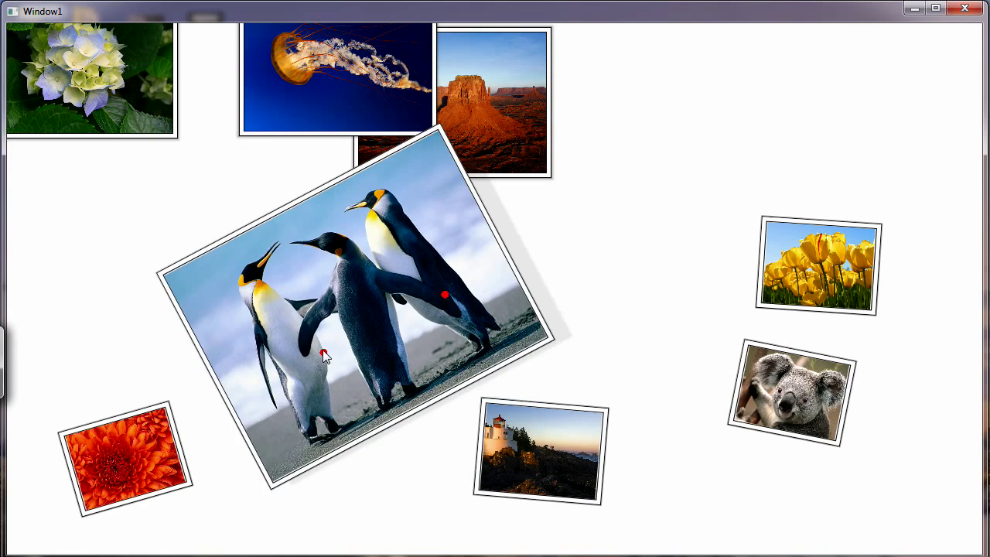
# - Move penguins to the top and lighthouse to bottom-right, then enlarge the koala centrally
pyautogui.moveTo(324, 351); pyautogui.dragTo(292, 345)
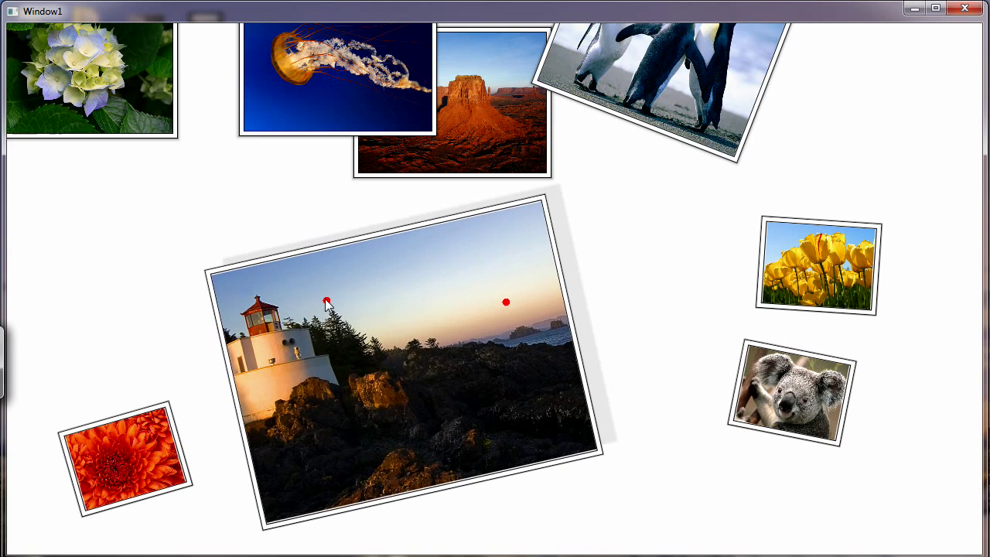
pyautogui.moveTo(402, 364); pyautogui.dragTo(866, 433)
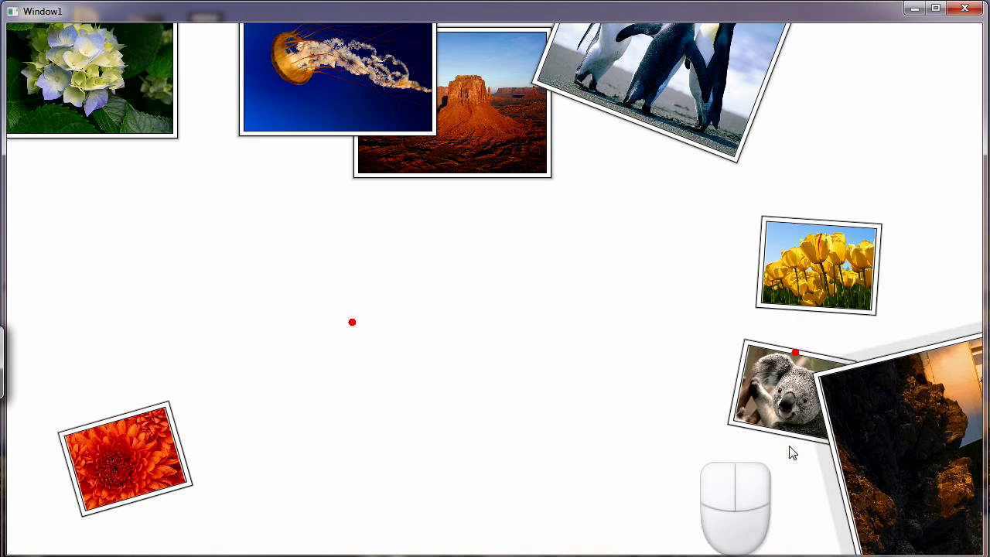
pyautogui.moveTo(793, 387); pyautogui.dragTo(418, 297)
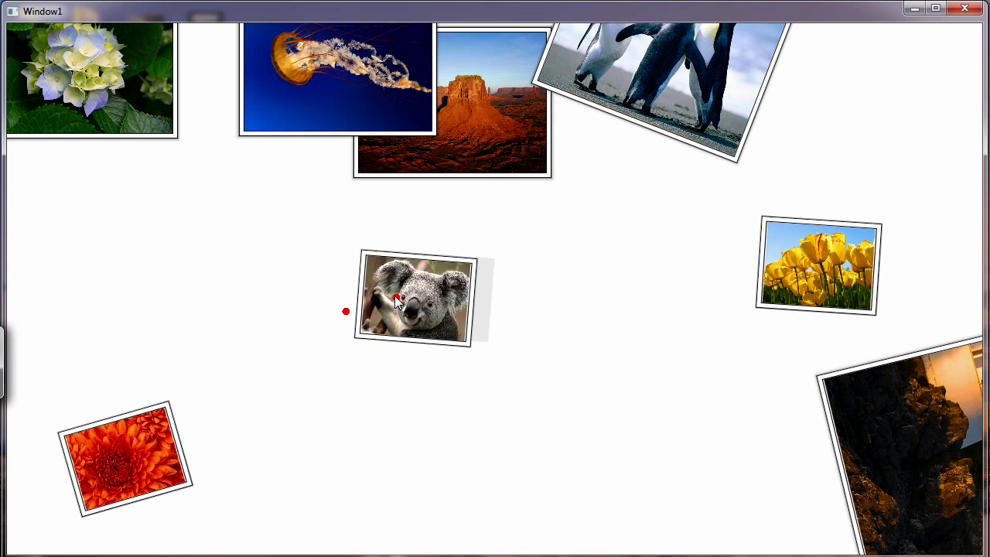
pyautogui.click(417, 297)
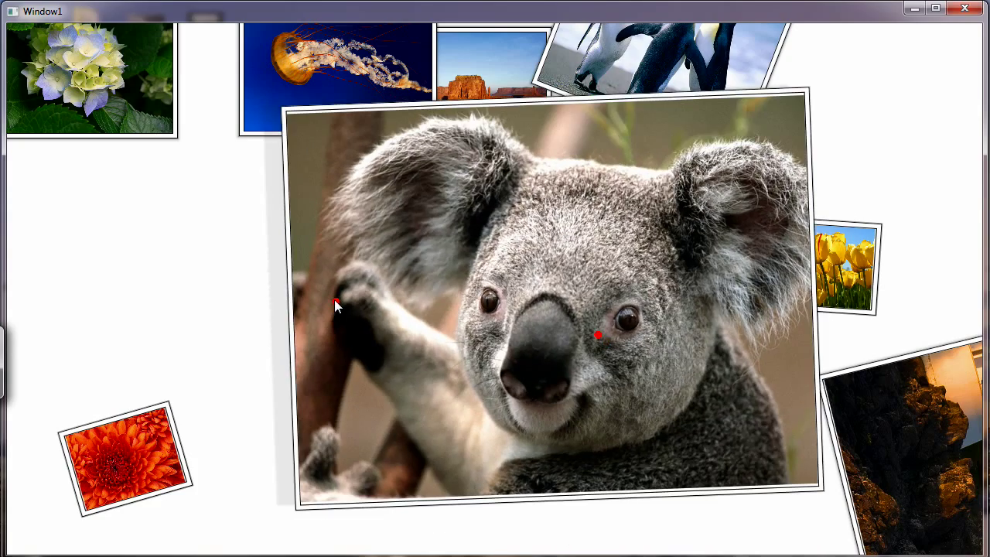
# - Tilt the jellyfish photo left and drag the red flower photo across the koala
pyautogui.moveTo(337, 58); pyautogui.dragTo(363, 232)
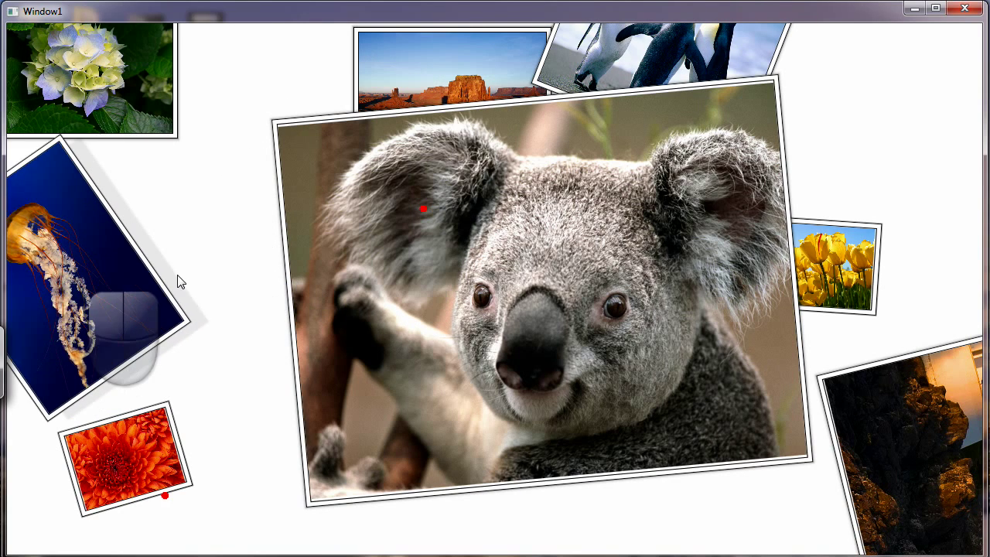
pyautogui.moveTo(127, 460); pyautogui.dragTo(341, 352)
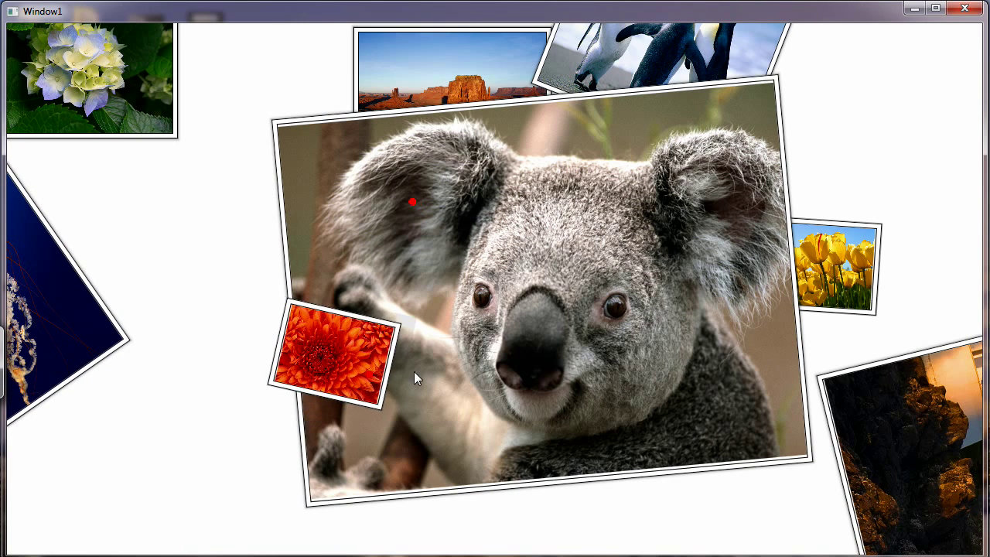
pyautogui.moveTo(328, 360); pyautogui.dragTo(633, 348)
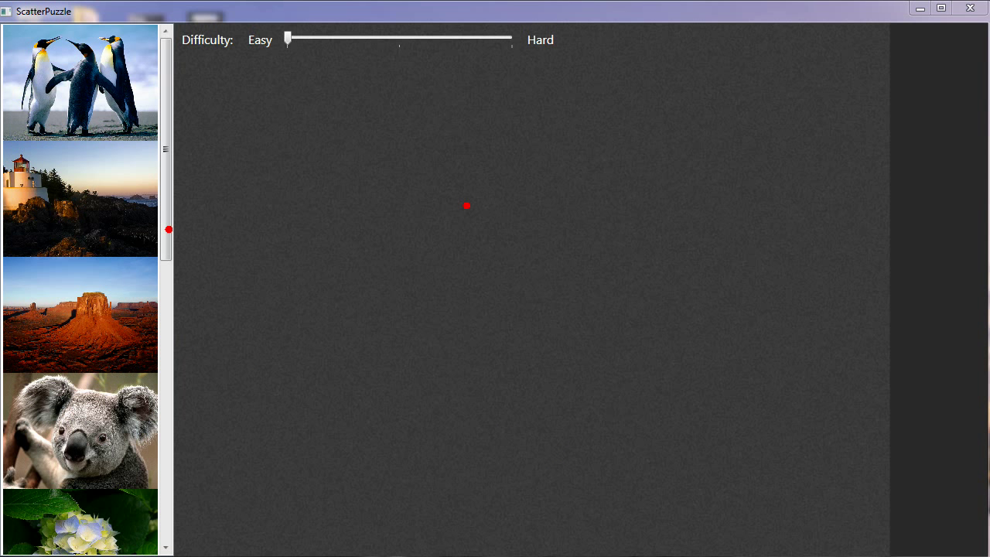
# - Scroll the puzzle picture list down and back up
pyautogui.scroll(-3)
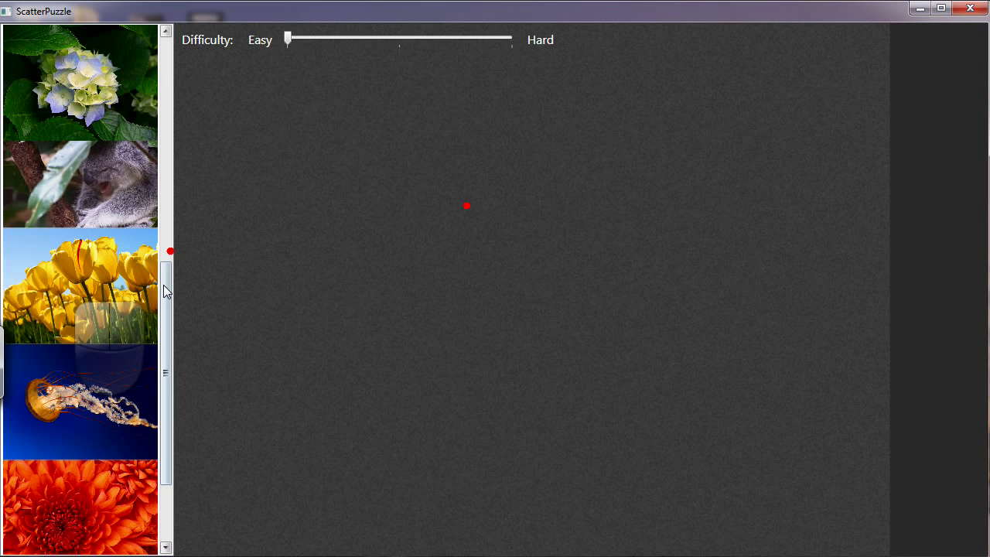
pyautogui.scroll(3)
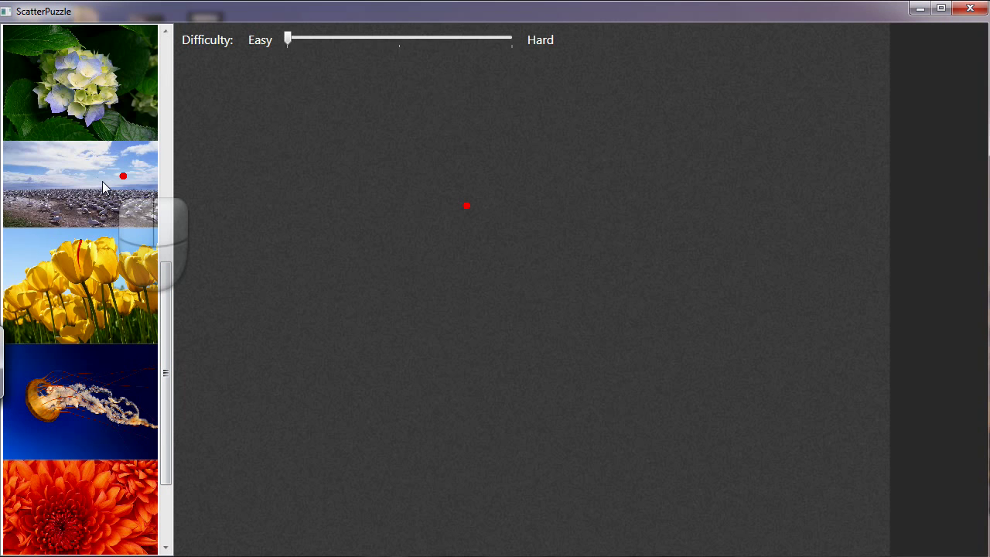
# - Start the moving birds puzzle and join the sky, ground and a third piece
pyautogui.click(80, 184)
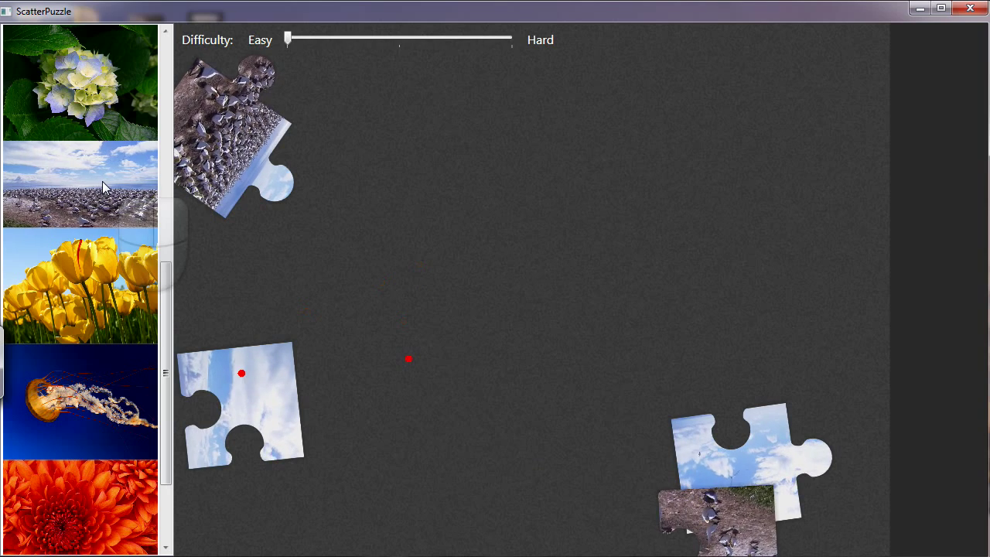
pyautogui.moveTo(242, 402); pyautogui.dragTo(572, 208)
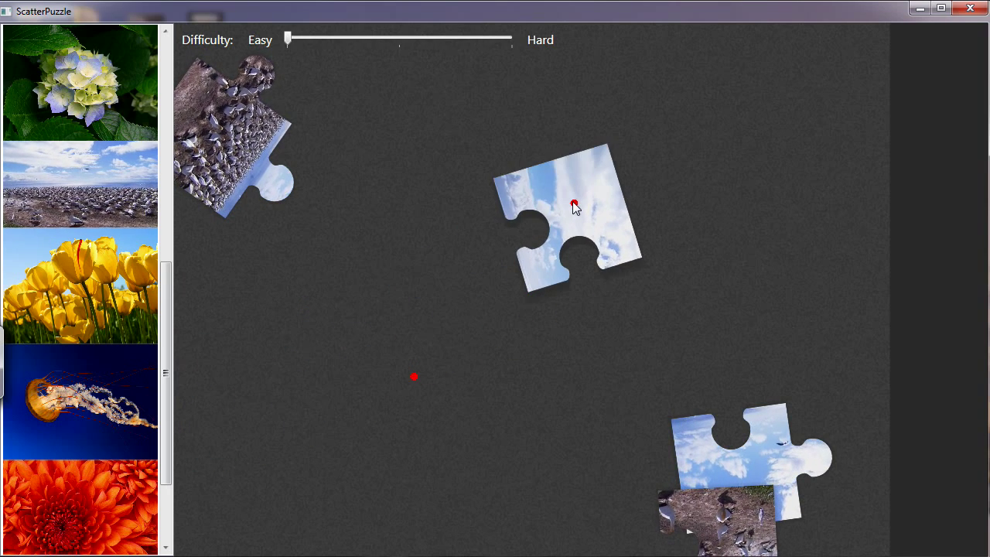
pyautogui.click(80, 183)
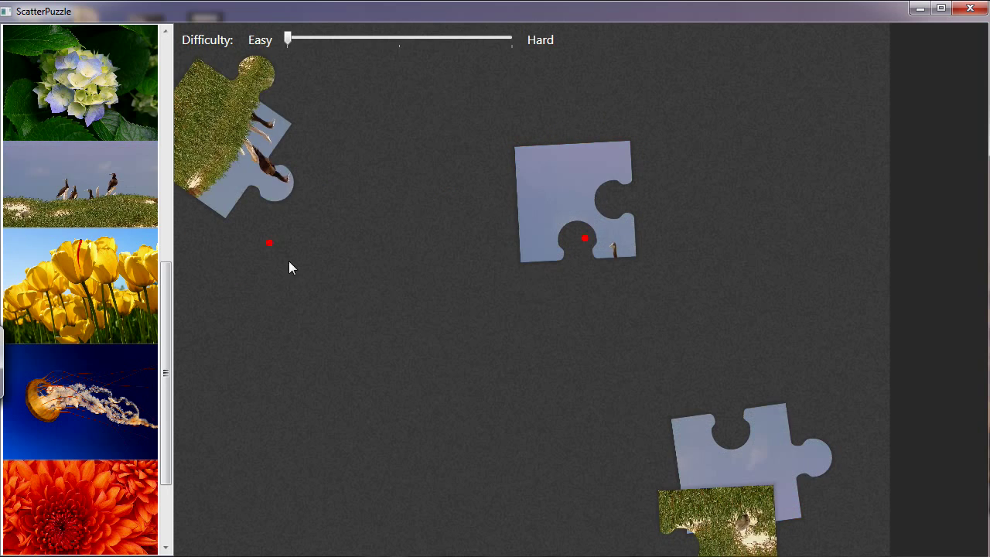
pyautogui.moveTo(232, 131); pyautogui.dragTo(618, 294)
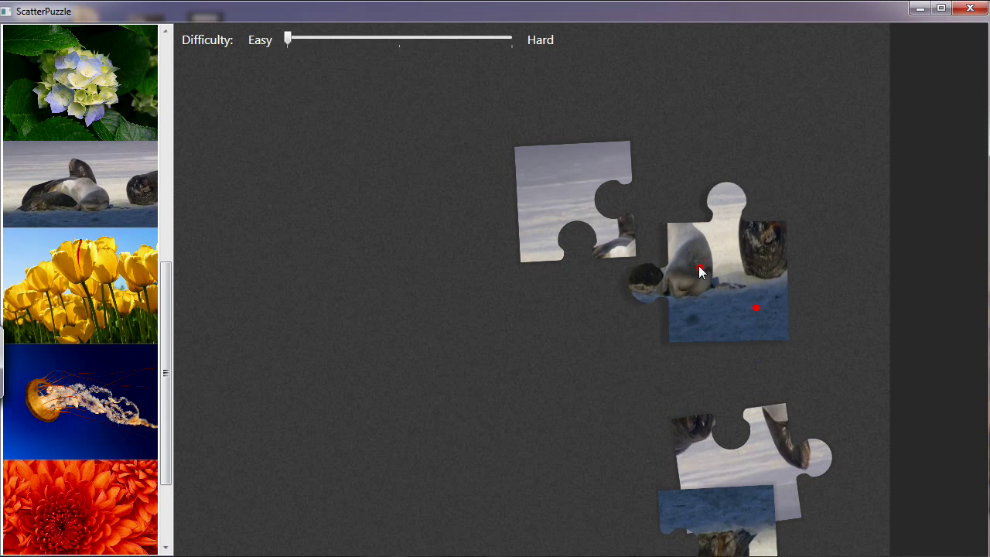
pyautogui.moveTo(700, 271); pyautogui.dragTo(695, 321)
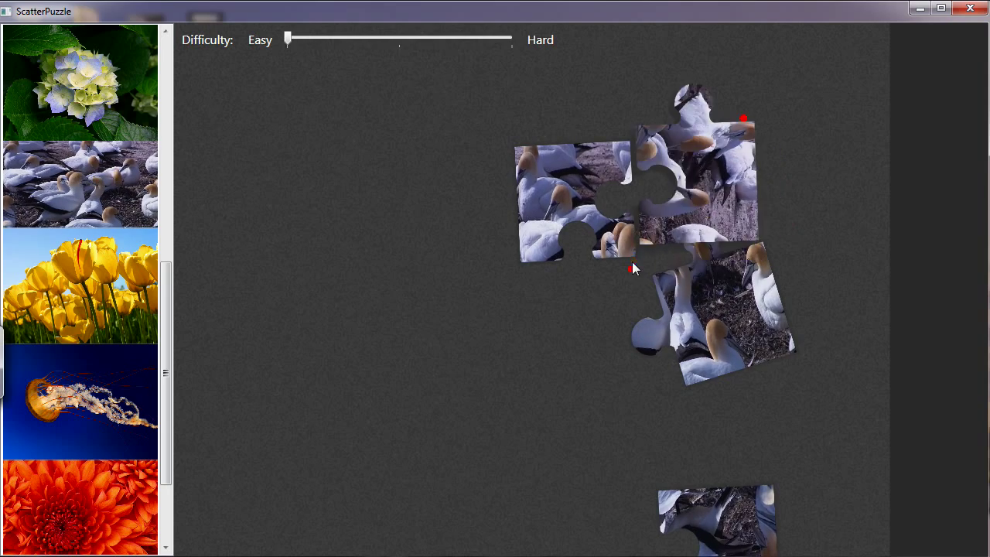
pyautogui.click(80, 182)
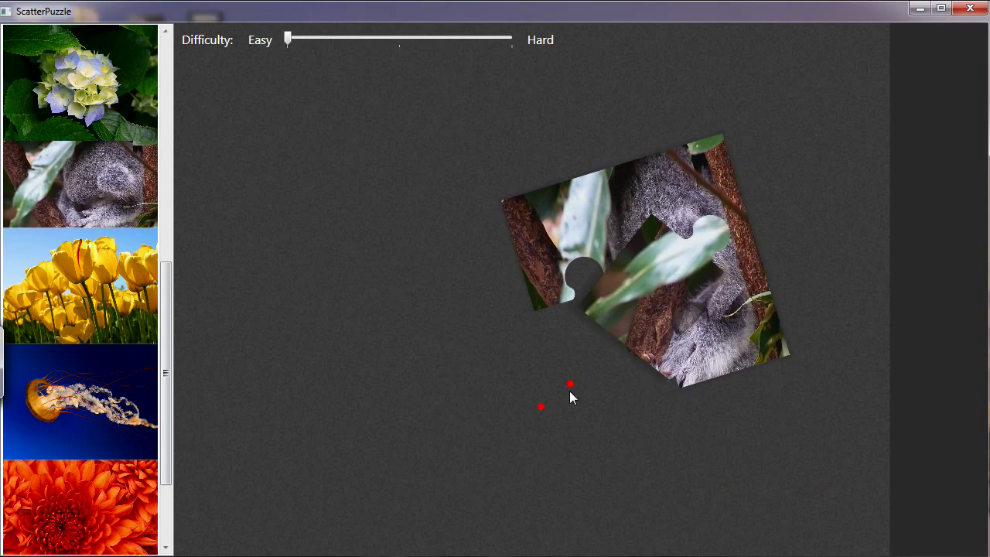
# - Drag the loose piece beside the assembled block and settle it into the lower-left gap
pyautogui.click(80, 183)
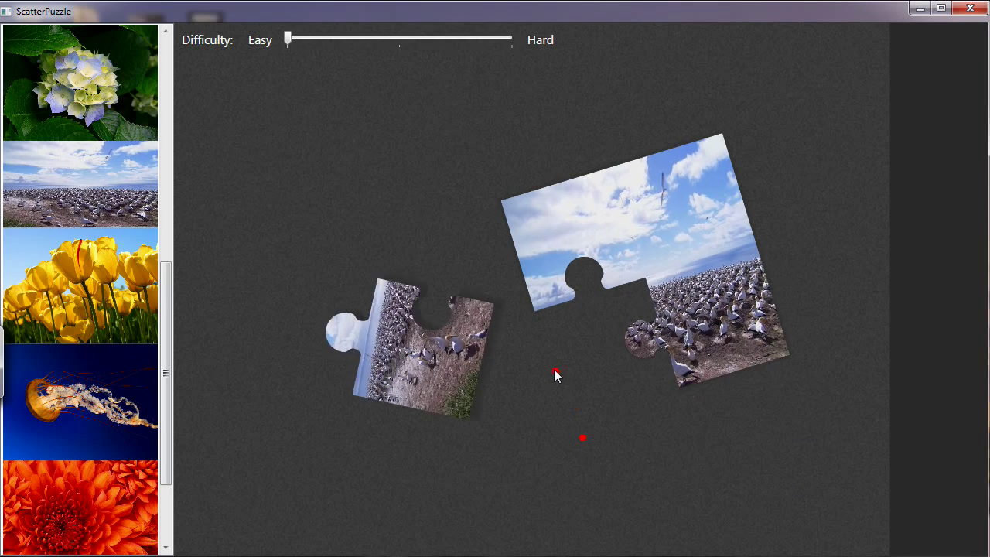
pyautogui.moveTo(410, 348); pyautogui.dragTo(444, 464)
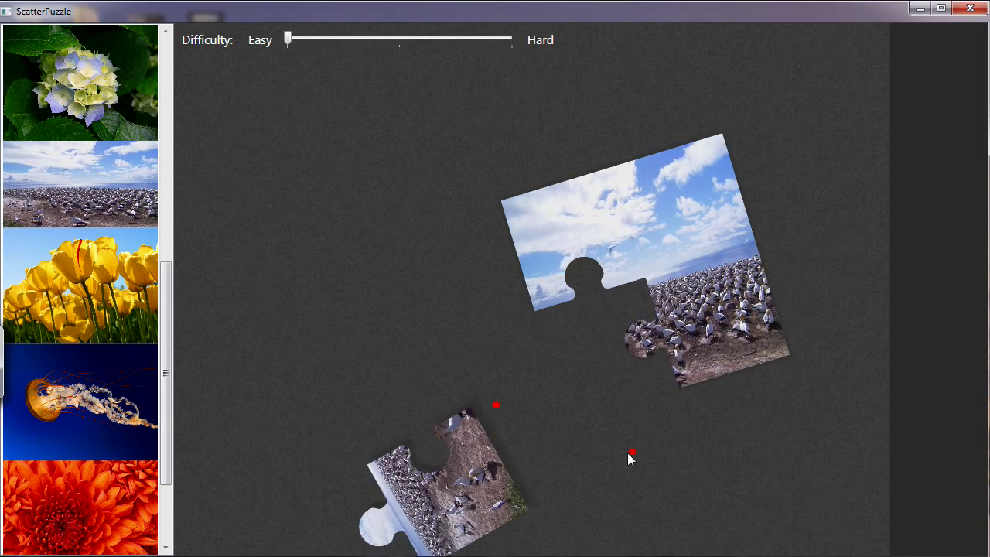
pyautogui.moveTo(445, 464); pyautogui.dragTo(526, 232)
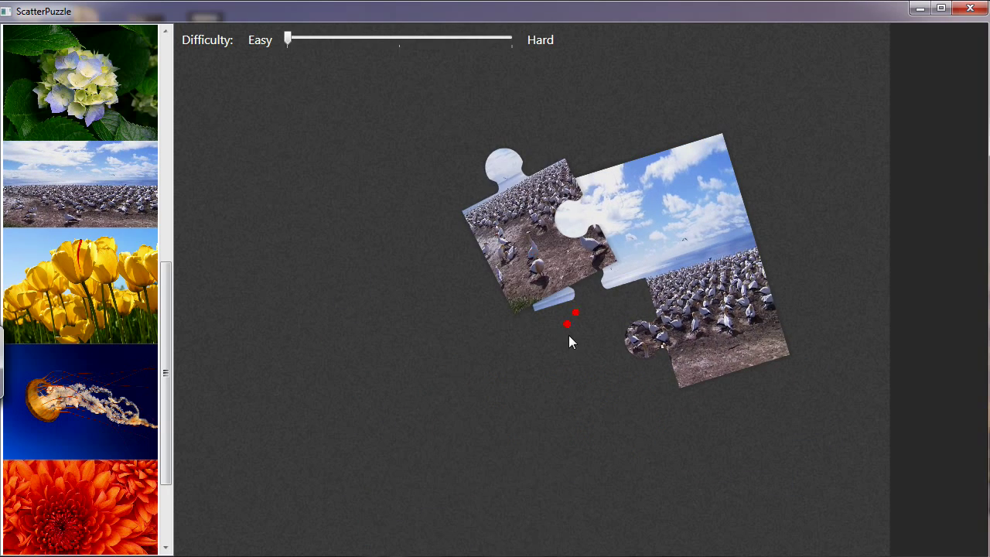
pyautogui.click(80, 184)
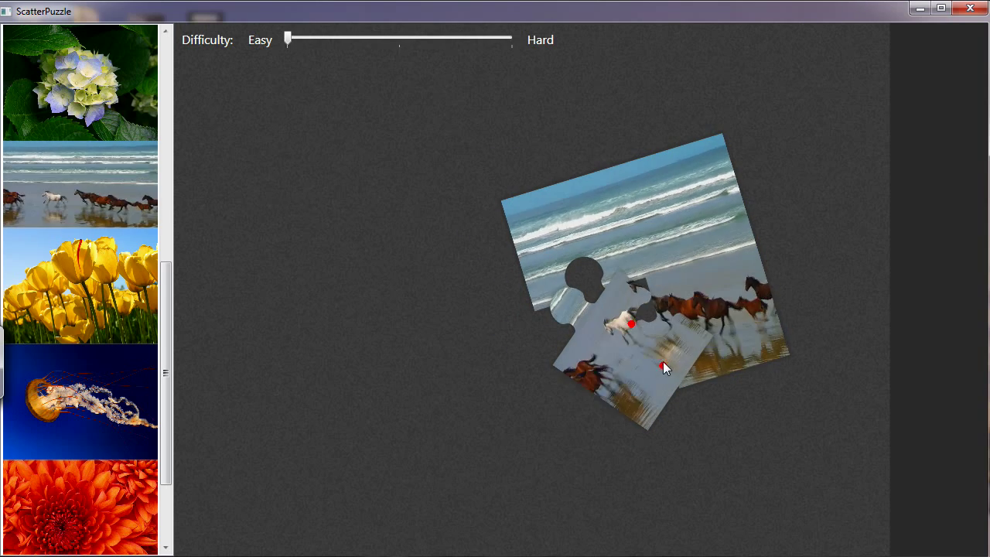
pyautogui.click(81, 183)
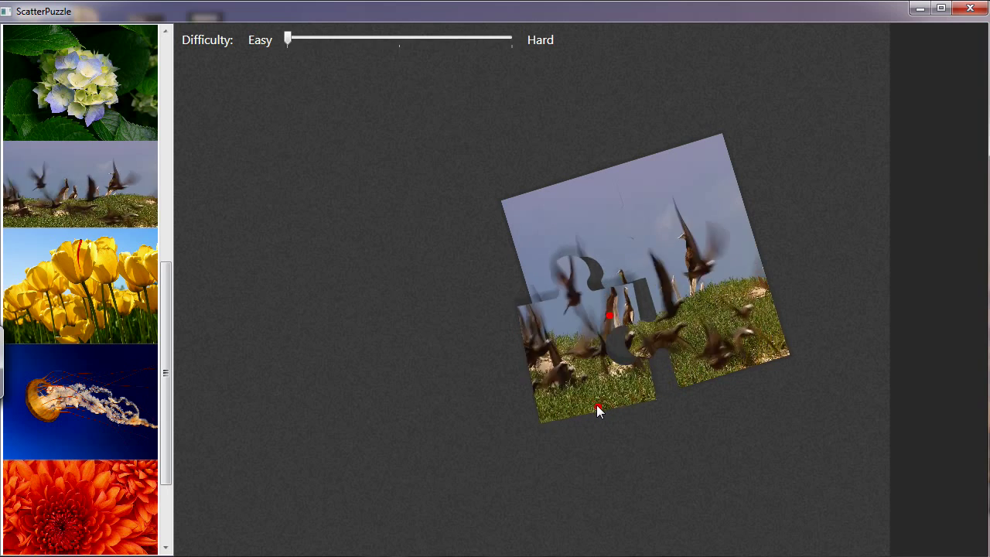